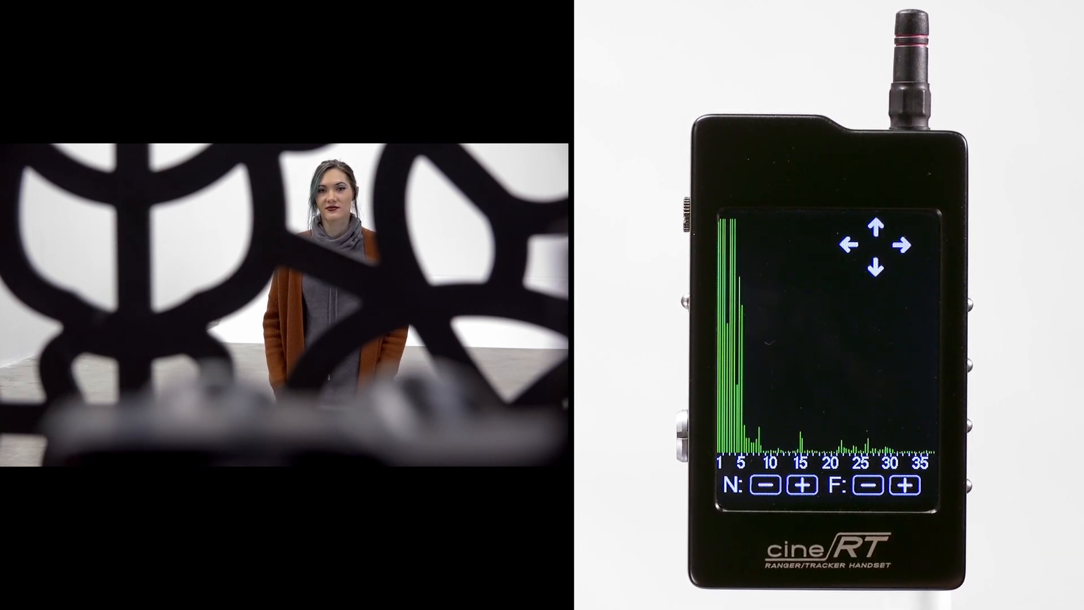
Raise the near limit two steps so the blue overlay covers the leading reflection peaks
left_click(766, 489)
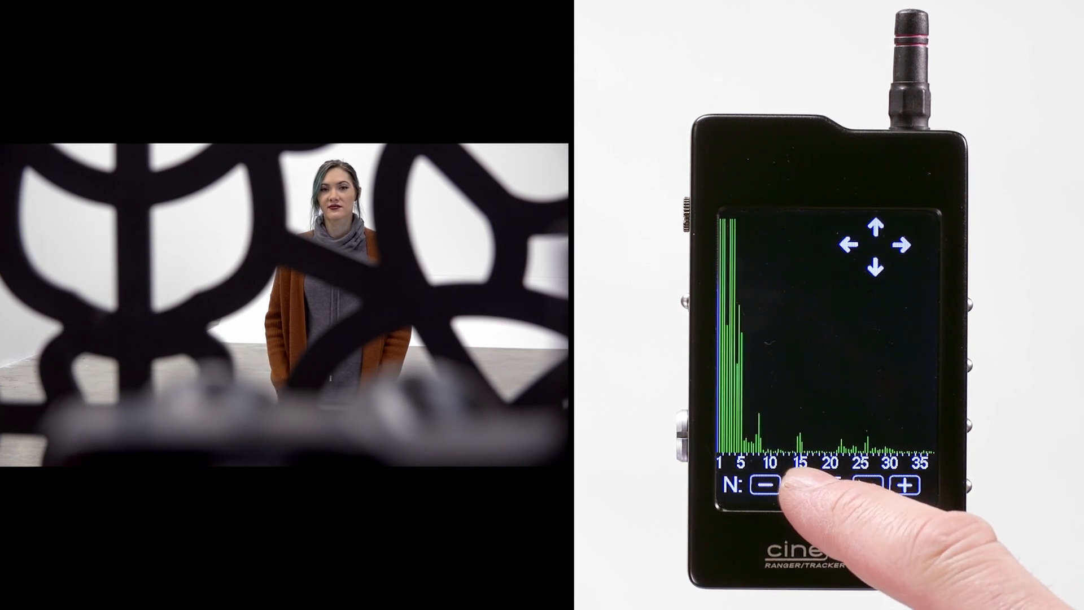
left_click(763, 493)
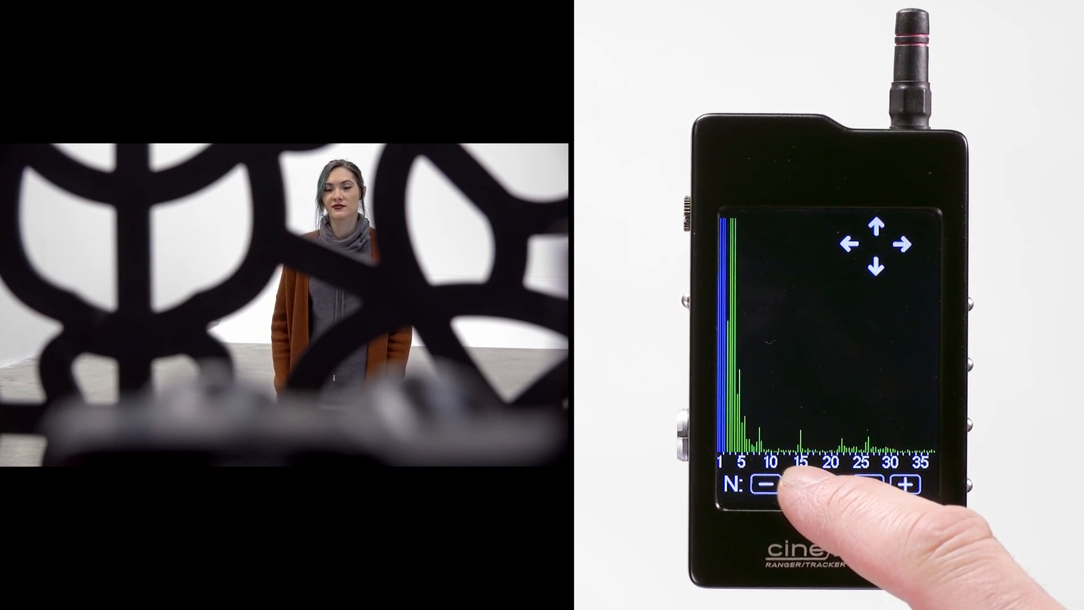